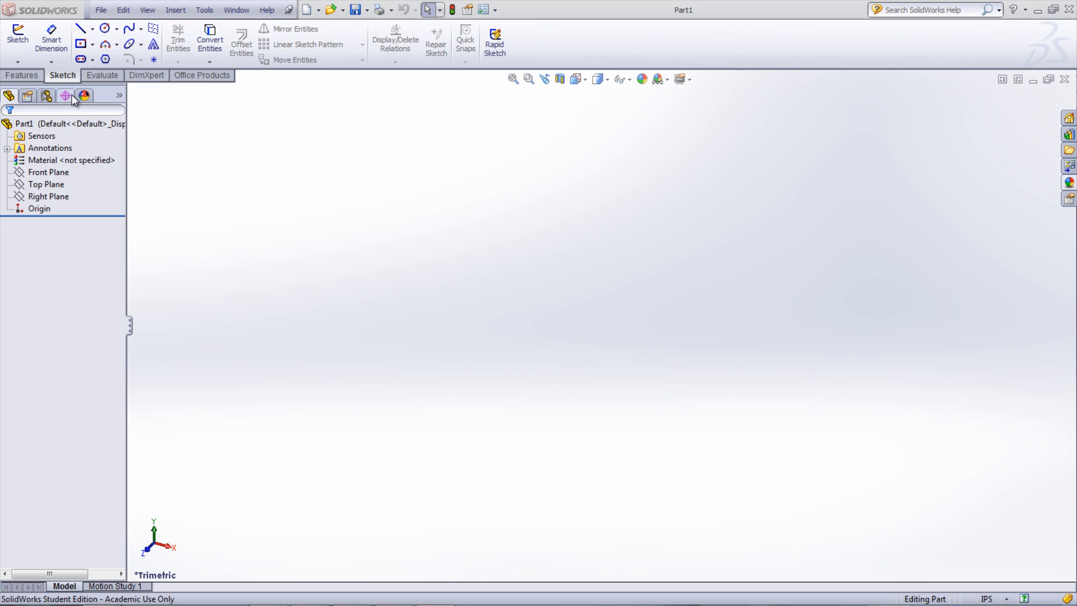
# - Start a new empty 3D sketch from the Sketch dropdown
pyautogui.click(65, 96)
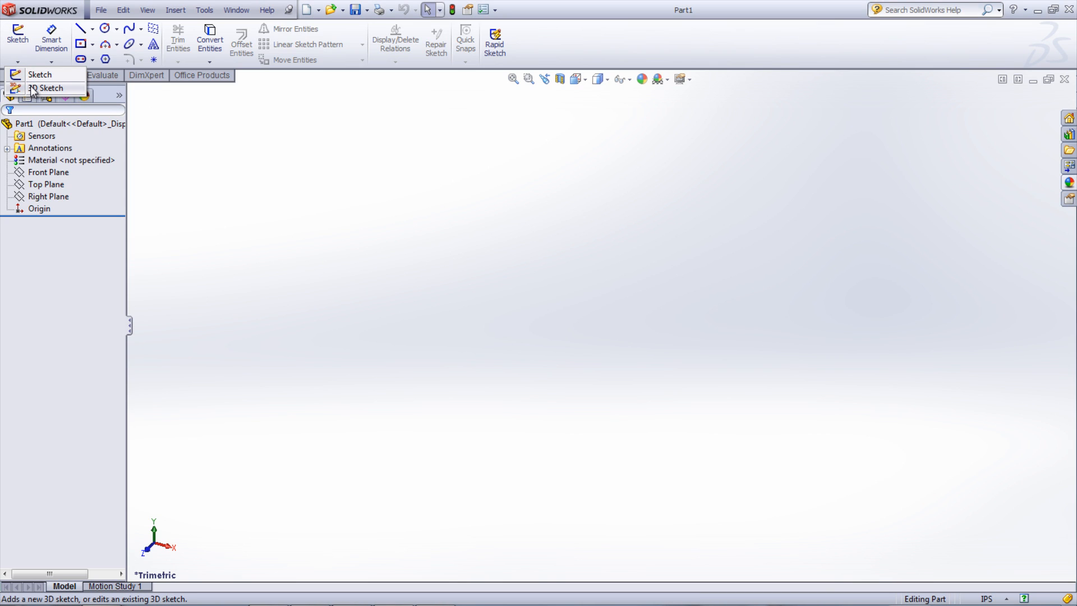
pyautogui.click(49, 88)
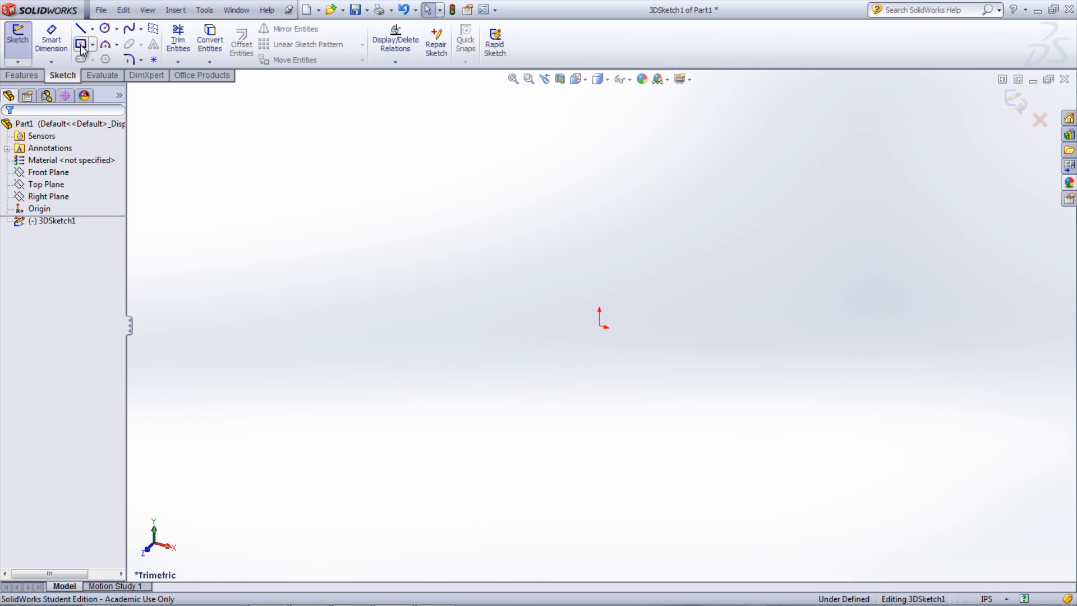
# - Draw a rectangle centred on the origin and start the reference box's lines
pyautogui.click(80, 43)
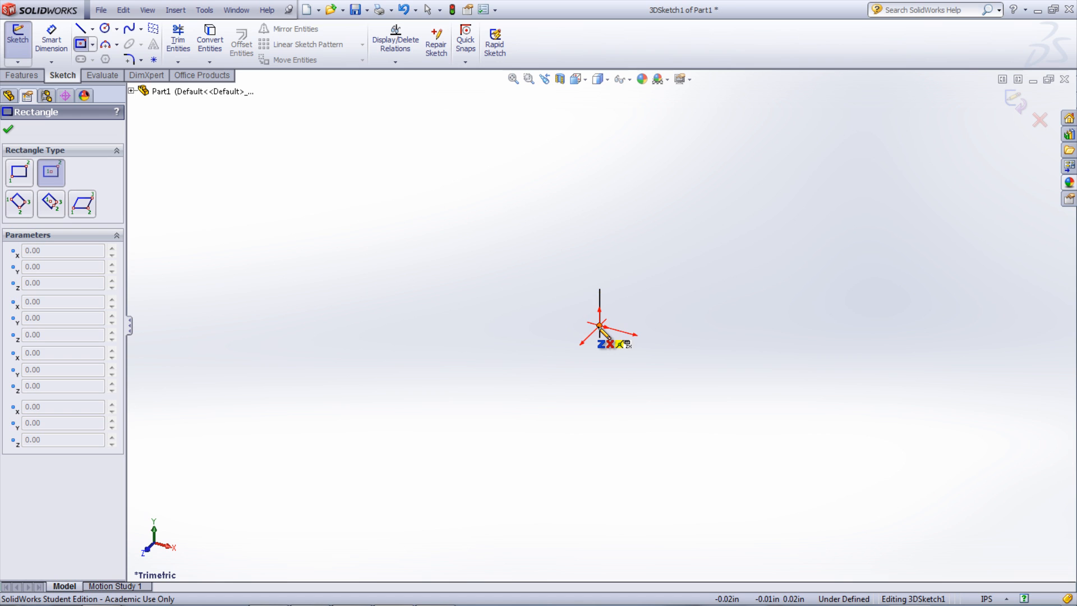
pyautogui.moveTo(601, 325); pyautogui.dragTo(666, 415)
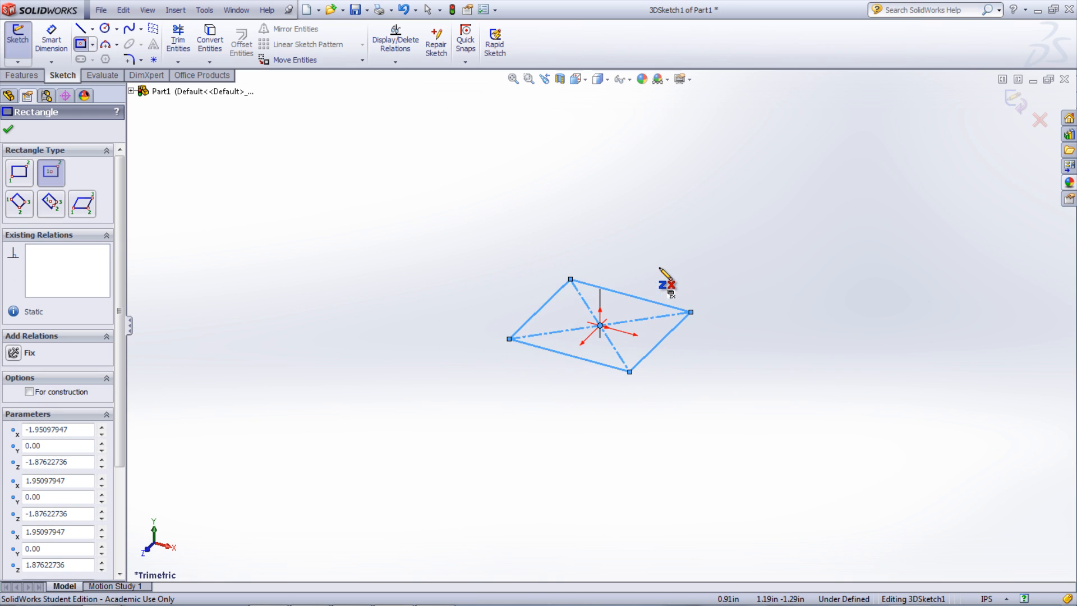
pyautogui.click(82, 28)
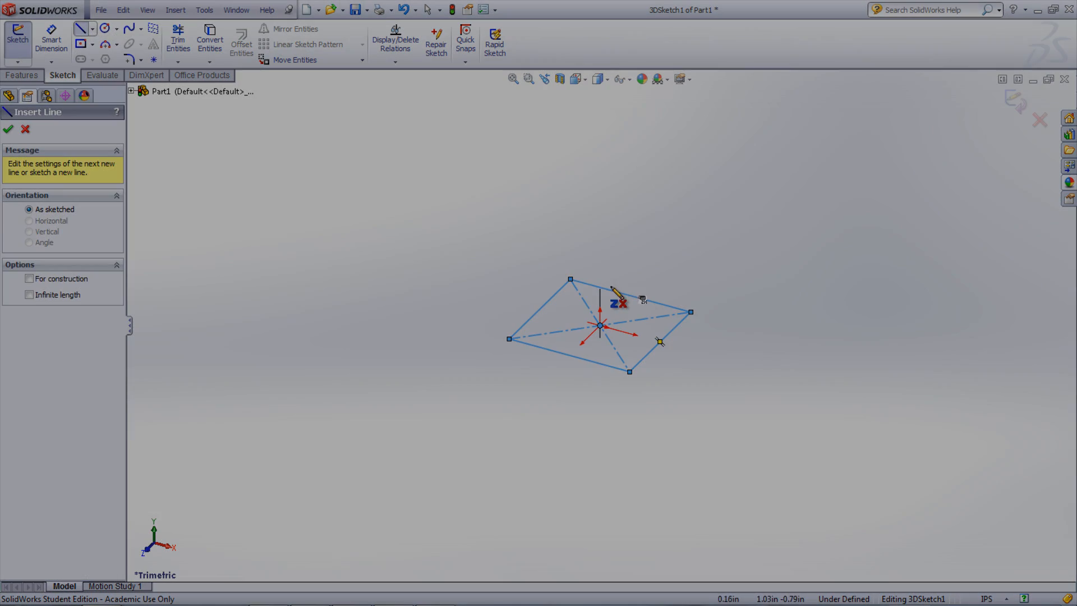
pyautogui.click(9, 129)
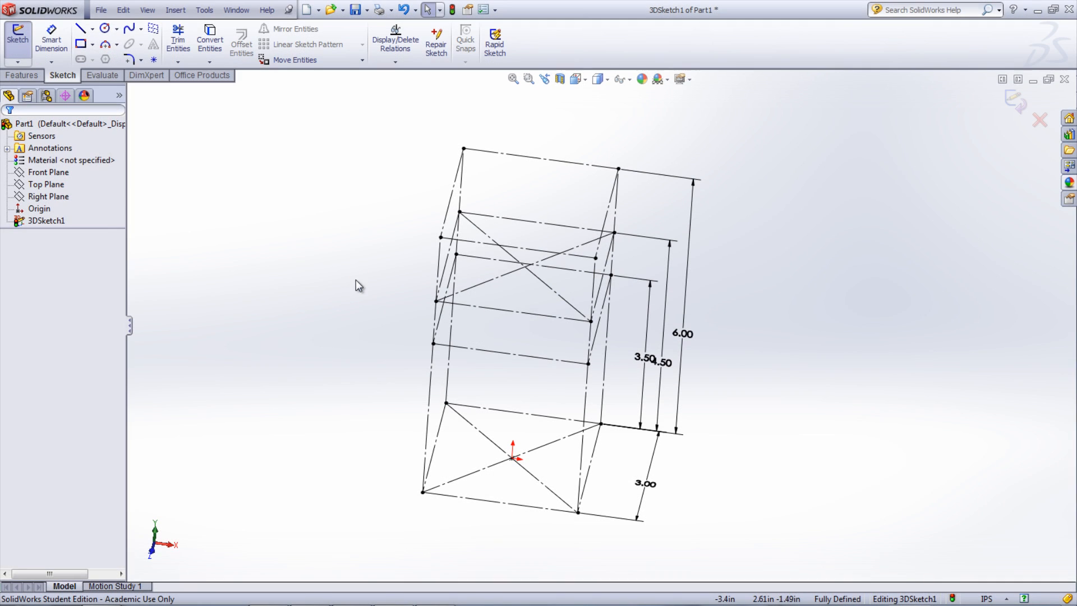
pyautogui.moveTo(22, 76)
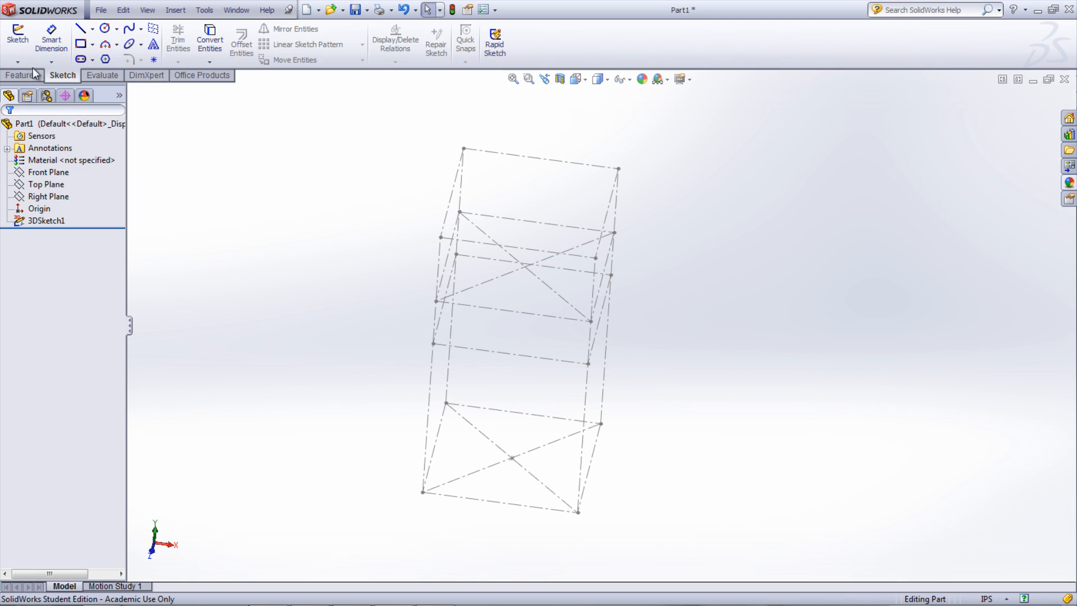
# - Open a second 3D sketch and draw the vertical spine line inside the box
pyautogui.click(17, 36)
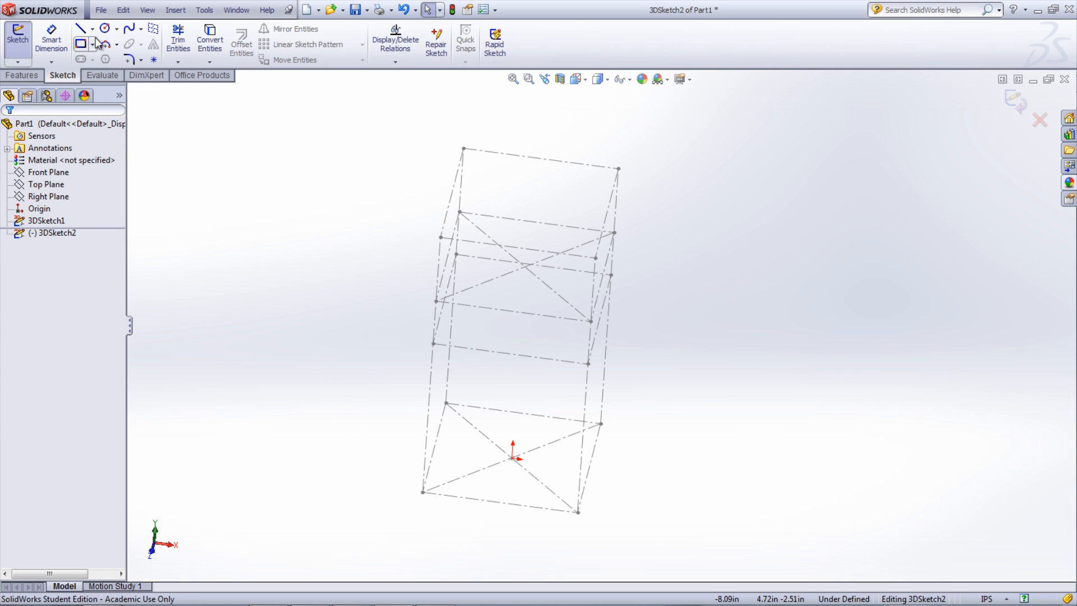
pyautogui.click(81, 28)
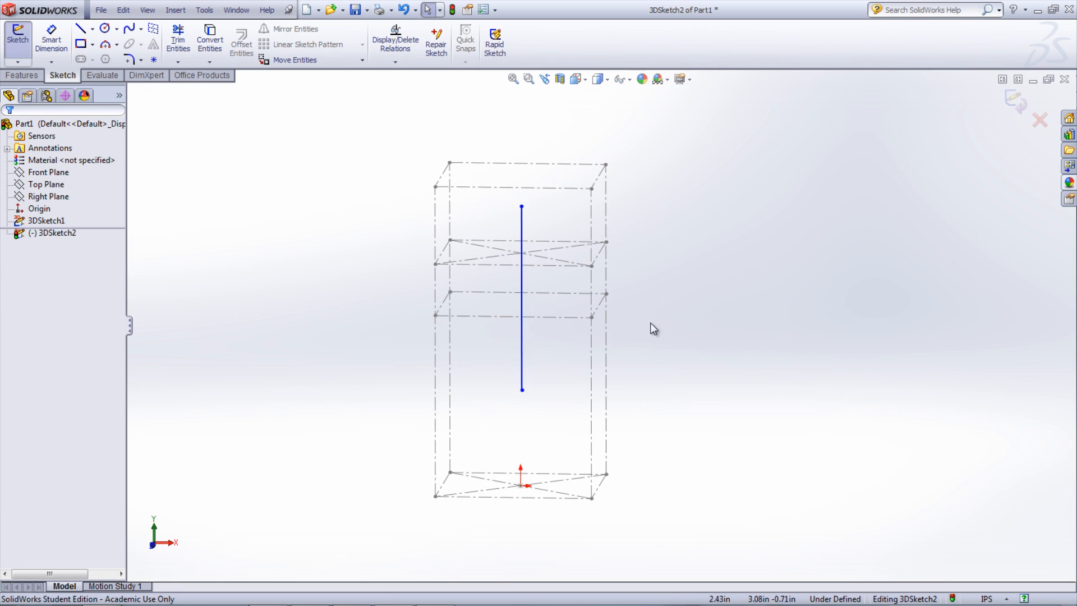
pyautogui.click(521, 389)
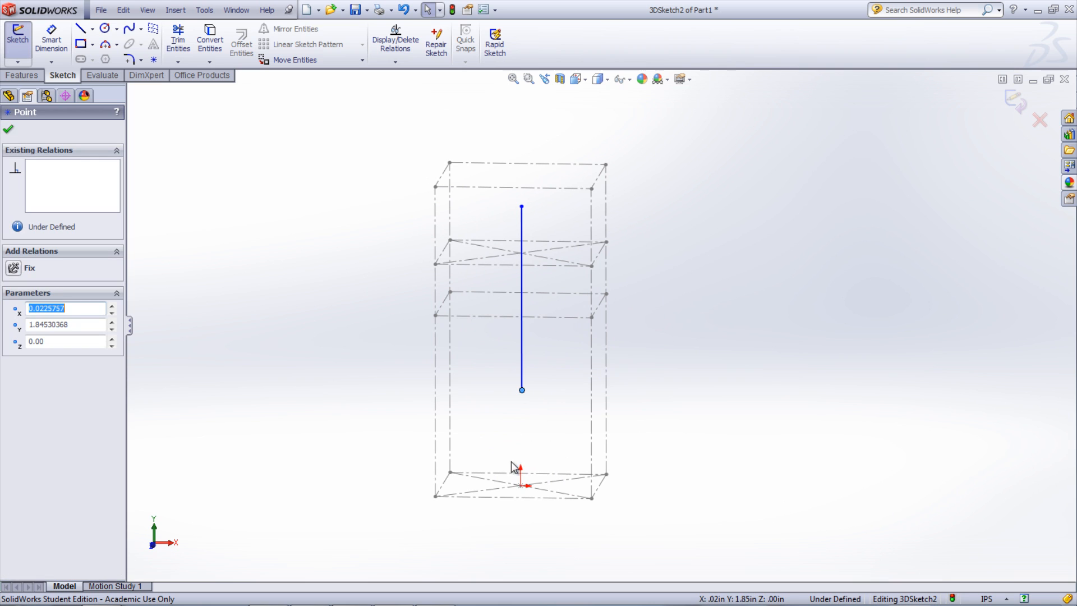
# - Deselect the spine endpoint and place the leg spacing dimension
pyautogui.click(520, 484)
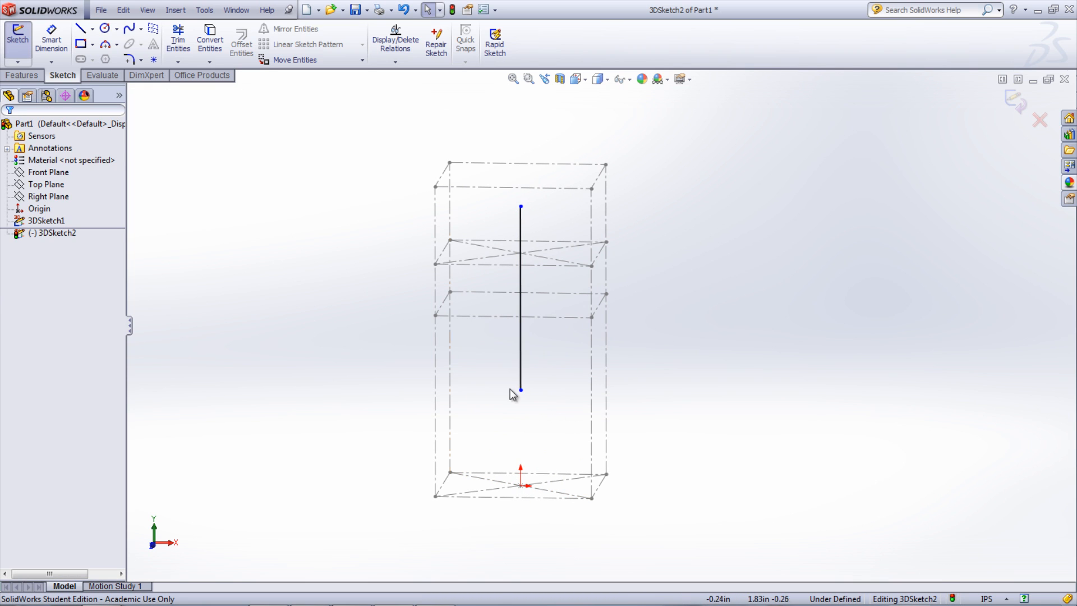
pyautogui.moveTo(395, 191)
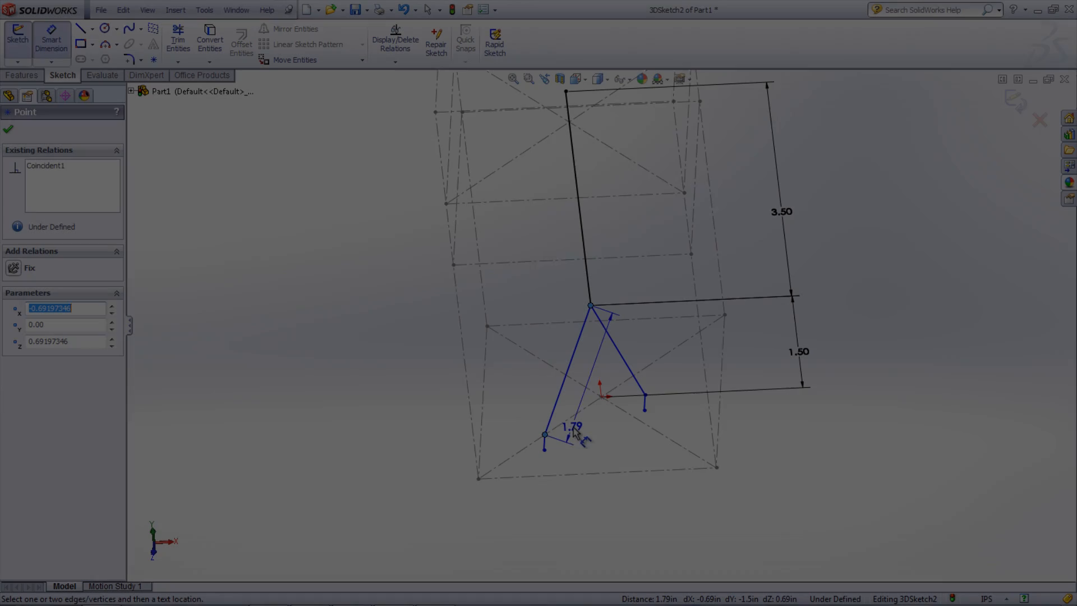
pyautogui.click(589, 450)
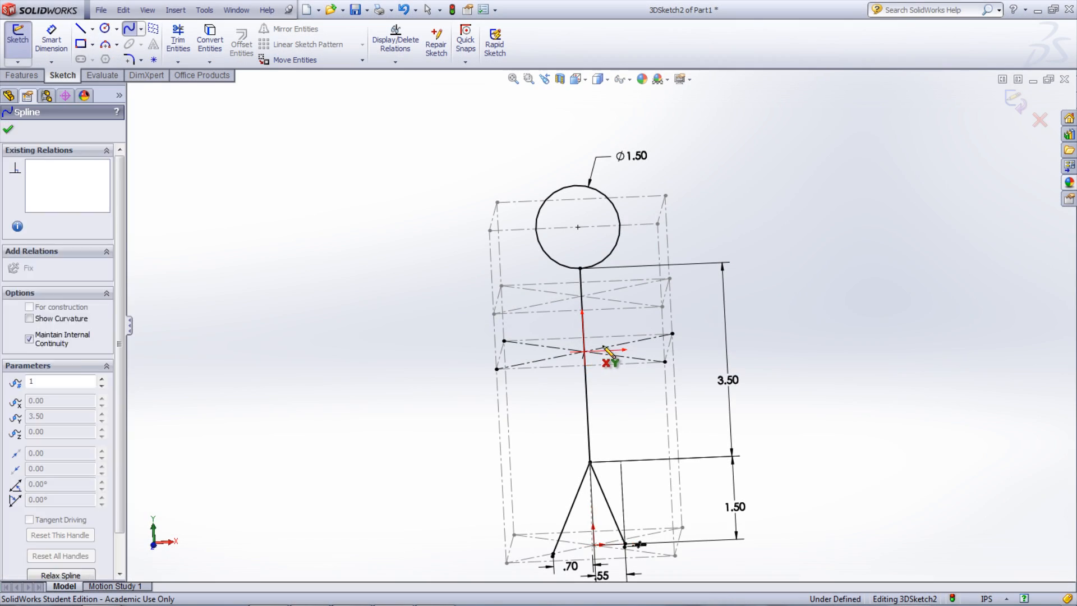
# - Draw two curved spline arms from the shoulder point, orbiting to check their curve
pyautogui.moveTo(607, 358); pyautogui.dragTo(642, 306)
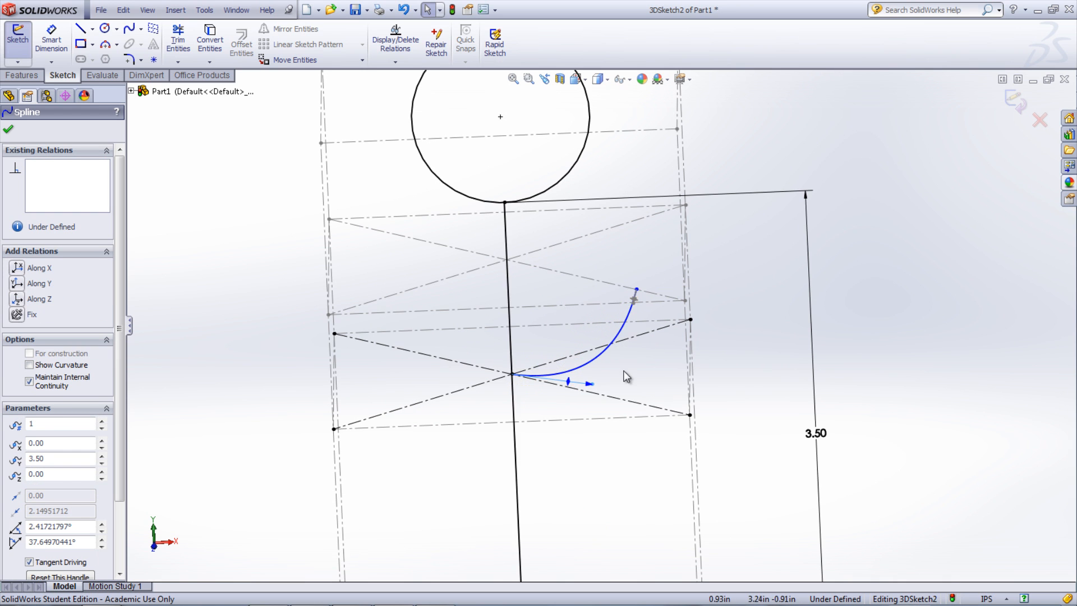
pyautogui.moveTo(627, 376); pyautogui.dragTo(610, 400)
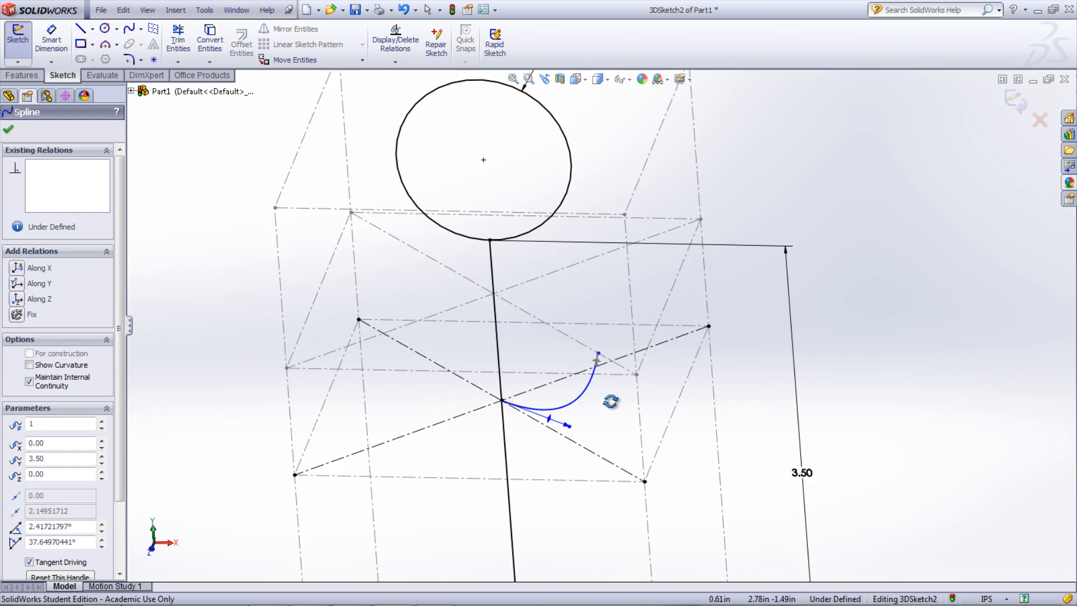
pyautogui.moveTo(596, 358); pyautogui.dragTo(604, 350)
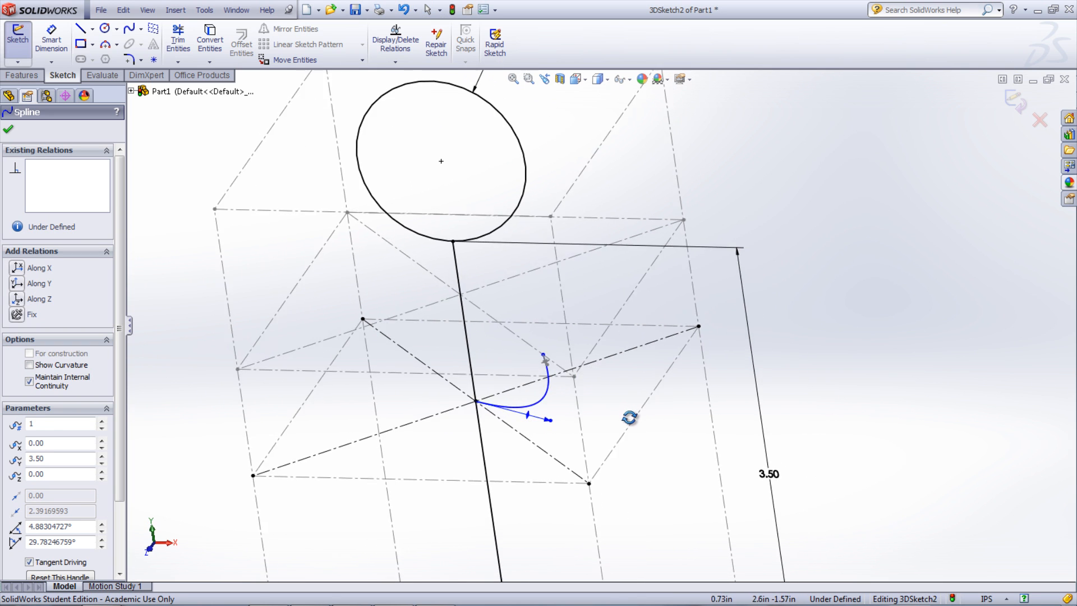
pyautogui.moveTo(628, 417); pyautogui.dragTo(646, 422)
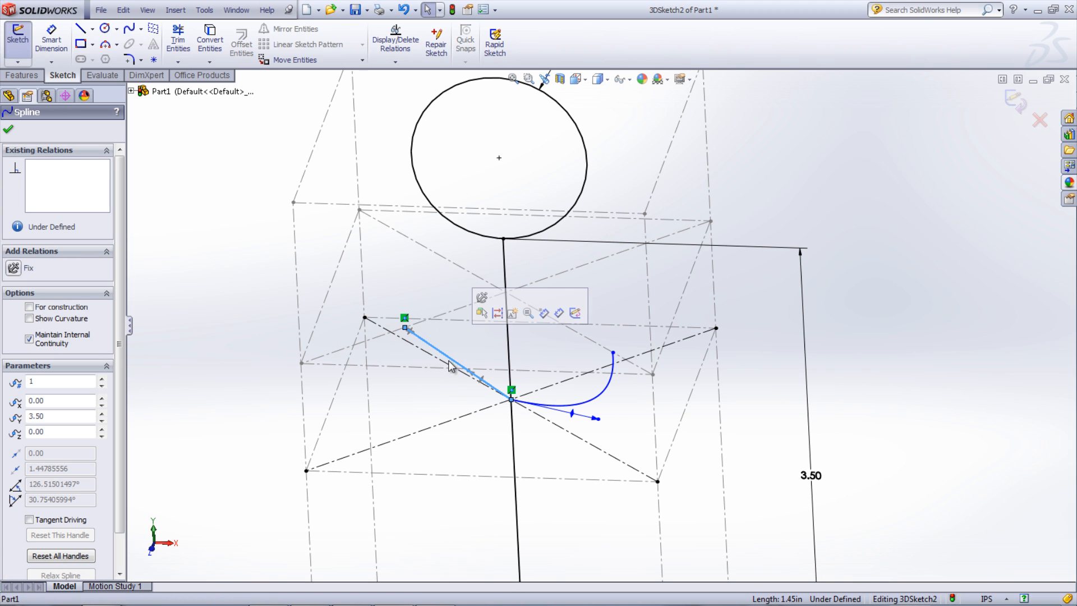
pyautogui.moveTo(512, 392); pyautogui.dragTo(473, 401)
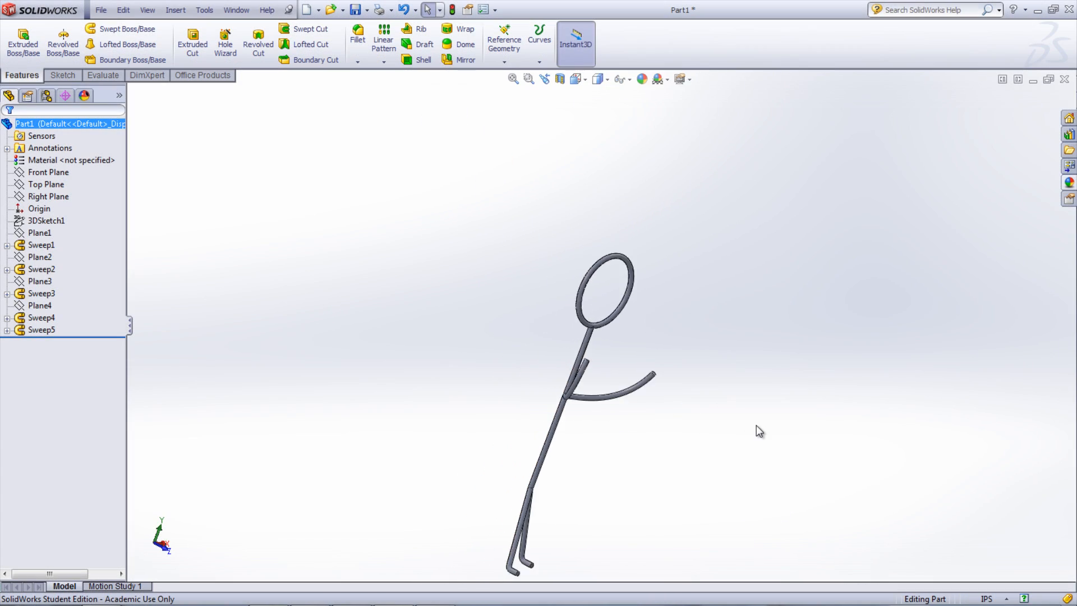
# - Orbit the finished swept-tube stick figure to face forward
pyautogui.moveTo(759, 430); pyautogui.dragTo(637, 437)
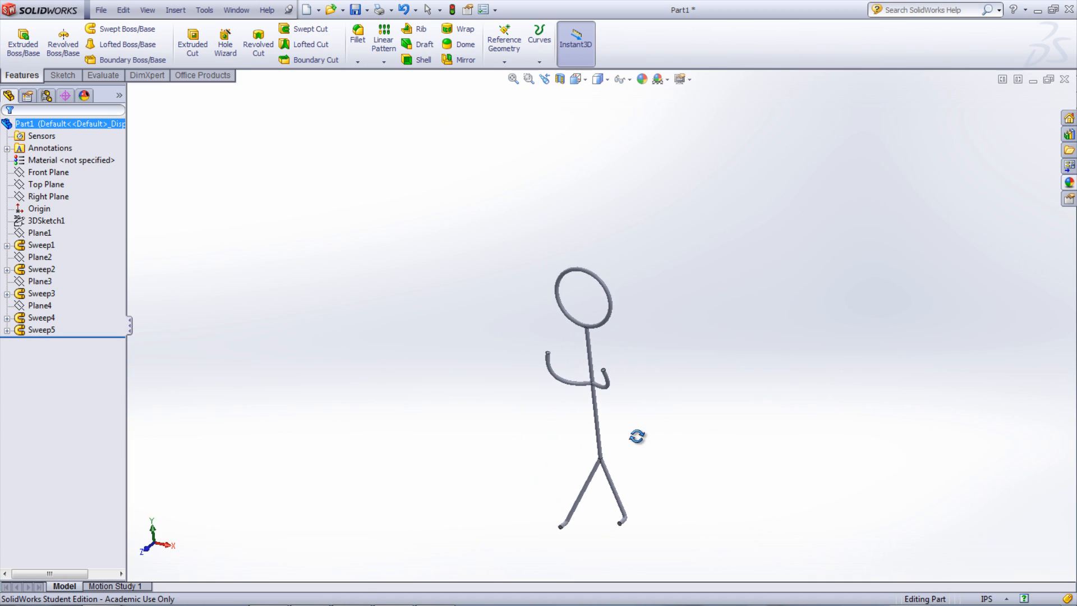